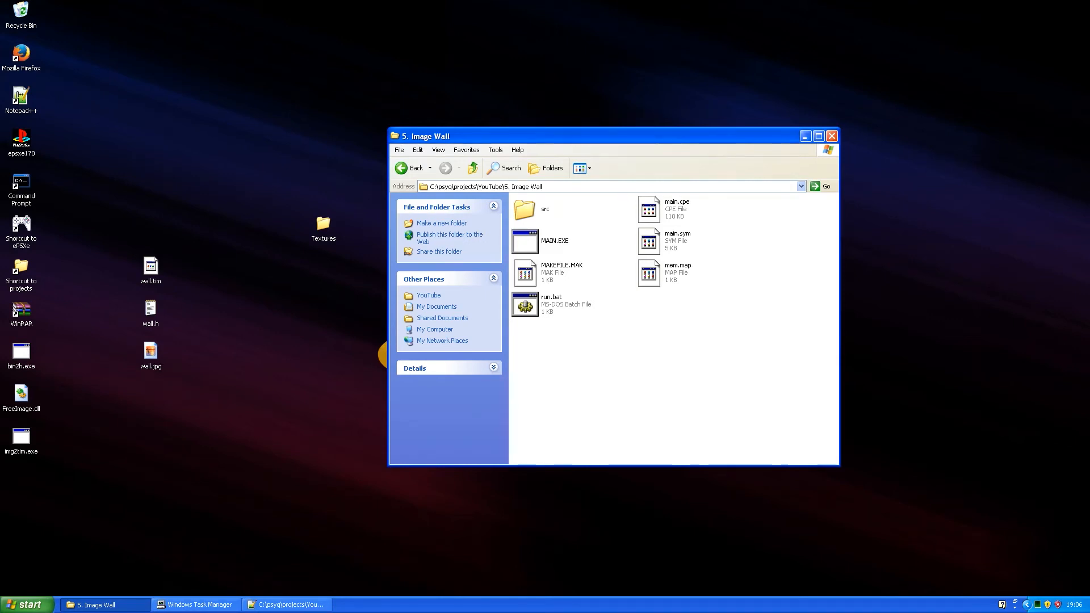
Step: Open the src folder of the Image Wall project in Explorer
left_click(525, 209)
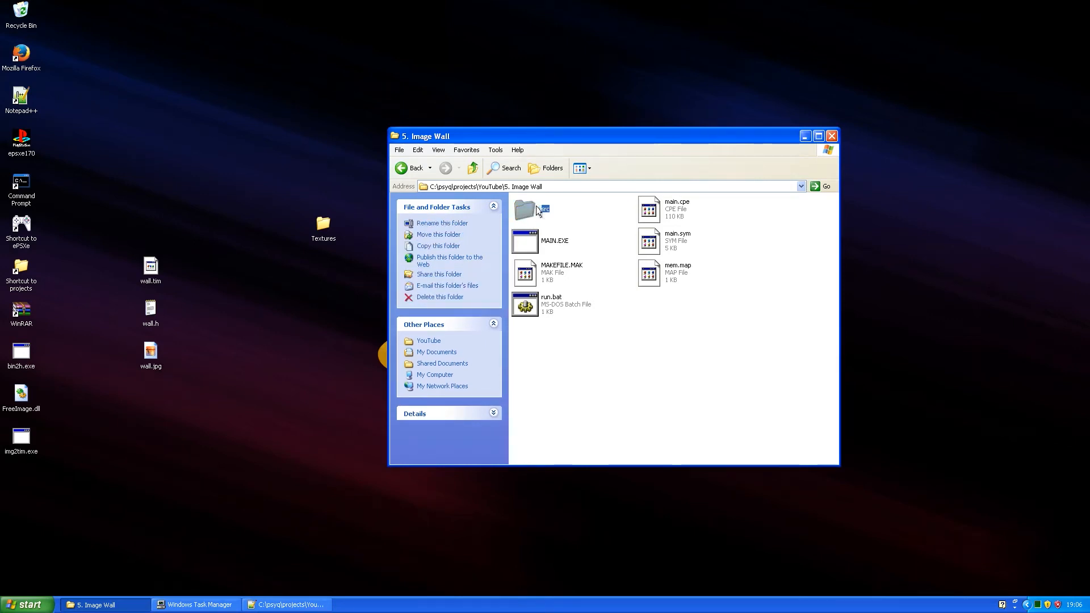
double_click(534, 209)
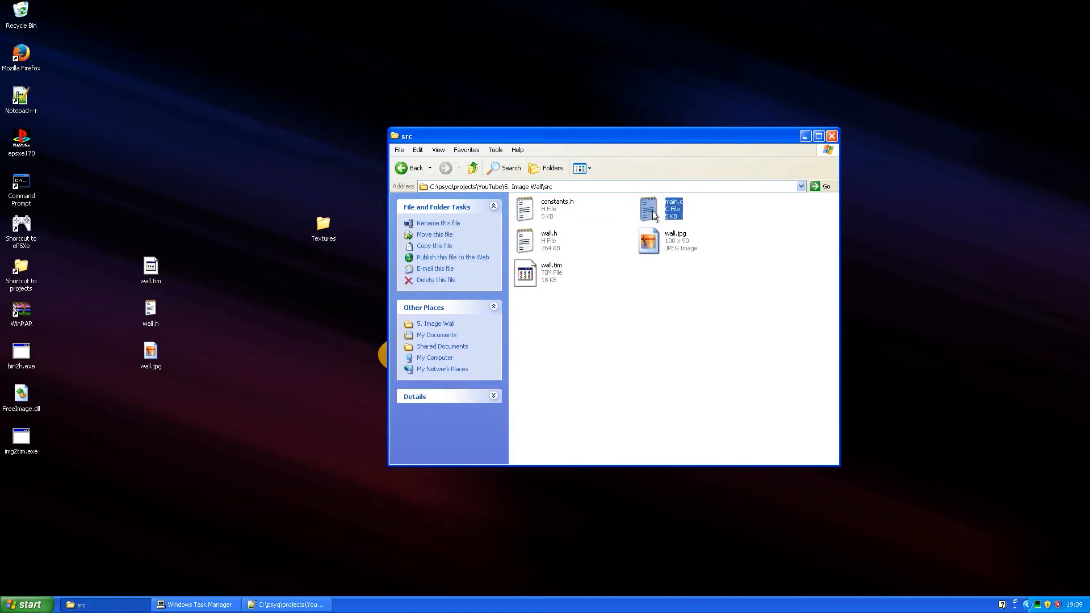
Step: Open main.c in Notepad++ and highlight the update_camera call inside set_primatives
double_click(672, 209)
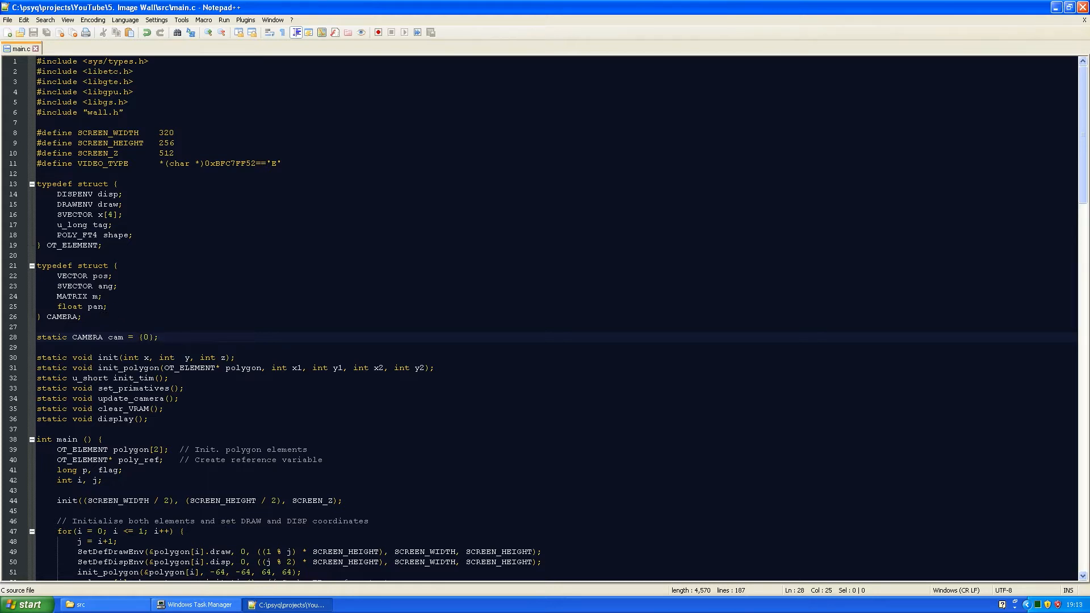
scroll("down", 3)
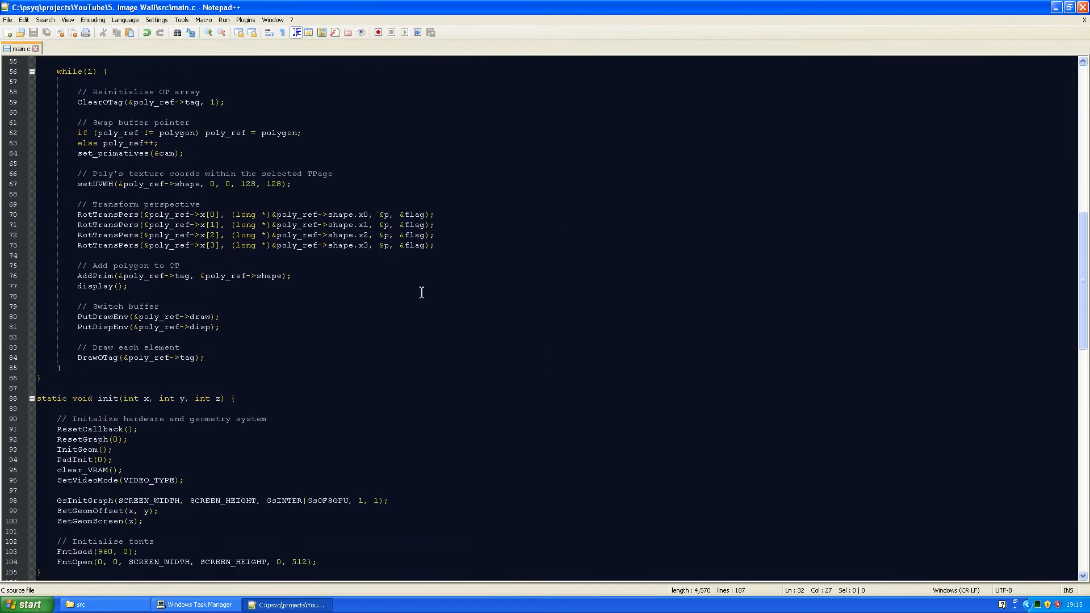
scroll("down", 3)
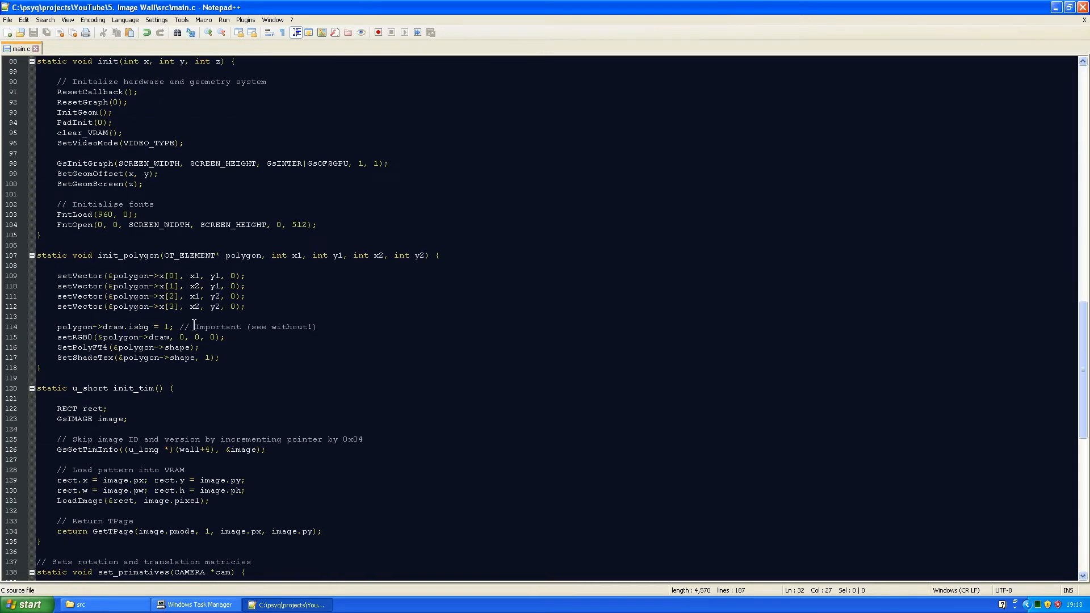
scroll("down", 3)
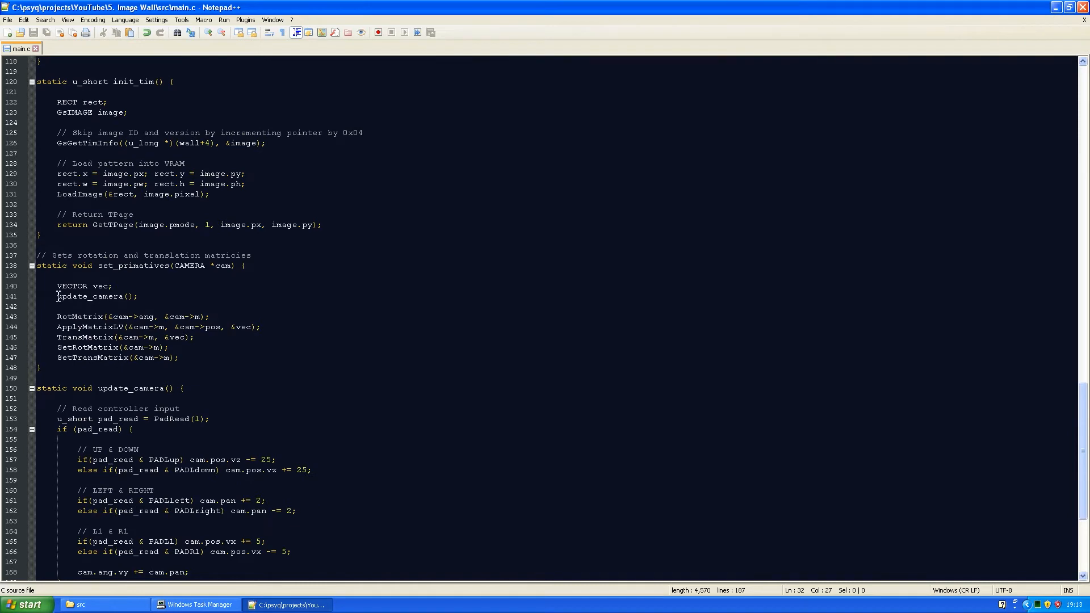
double_click(98, 296)
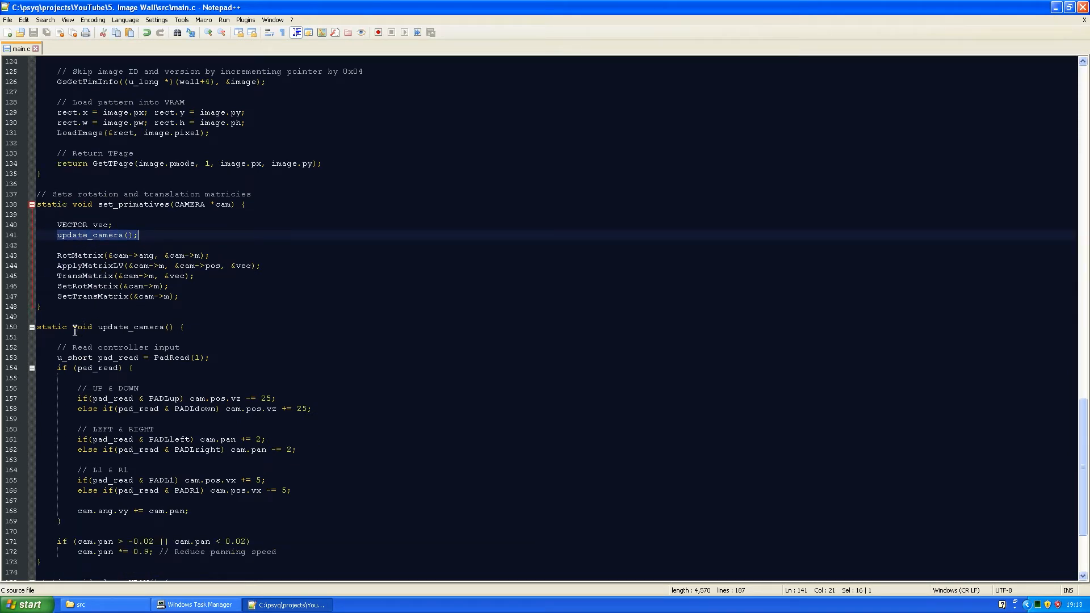
scroll("down", 3)
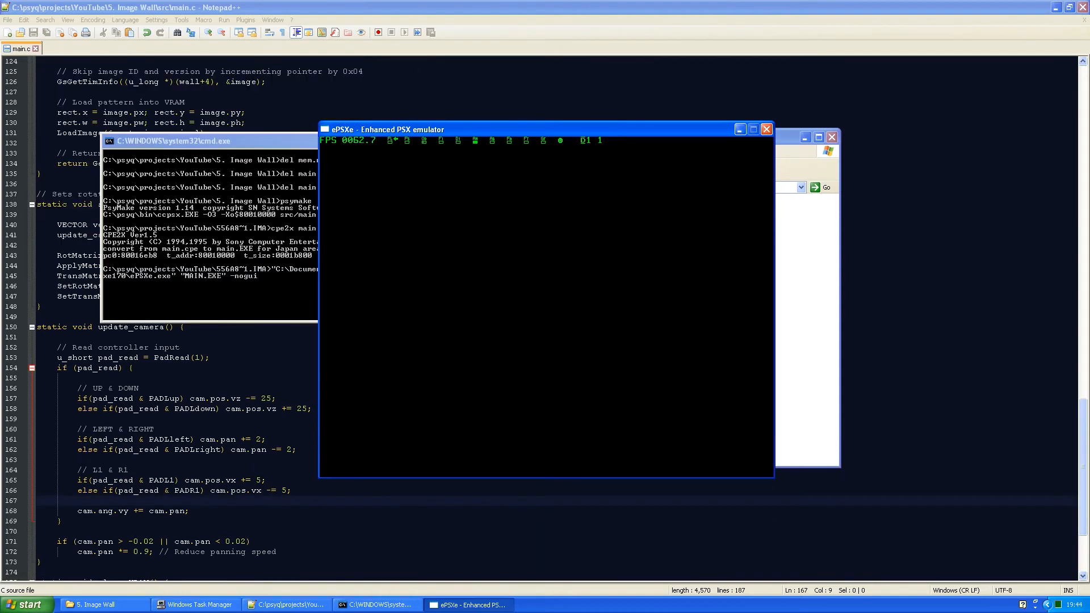
Step: Close ePSXe and return to set_primatives, highlighting its name and the RotMatrix line
left_click(197, 604)
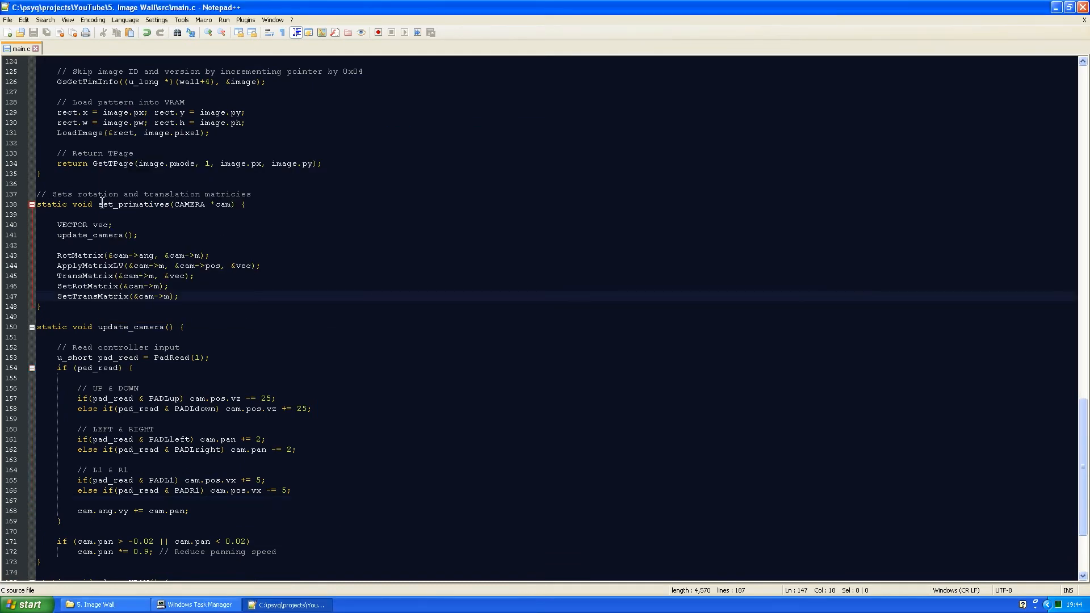
double_click(132, 204)
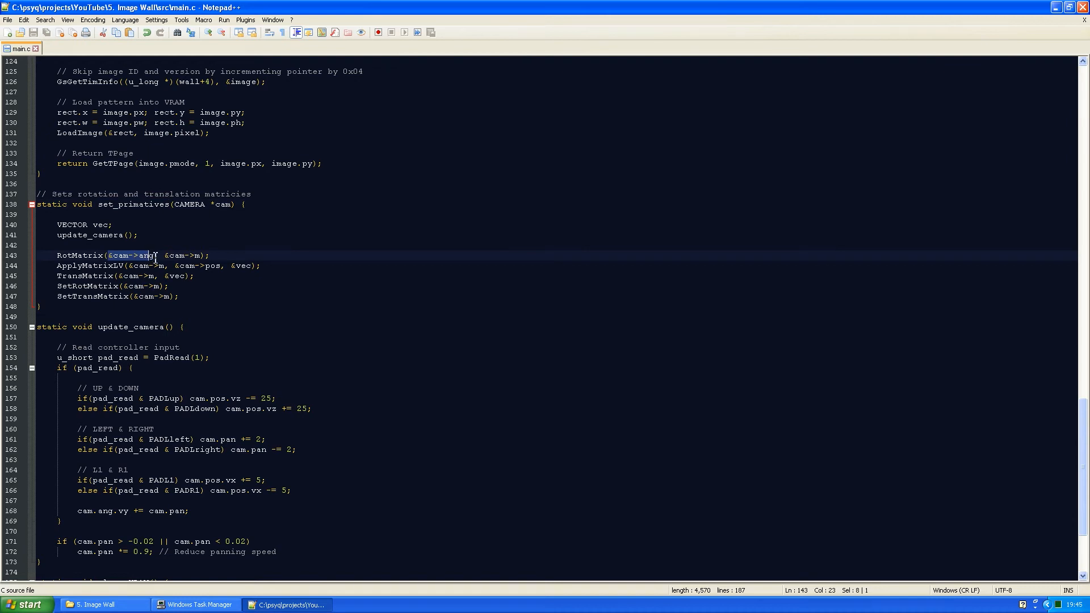
left_click(63, 265)
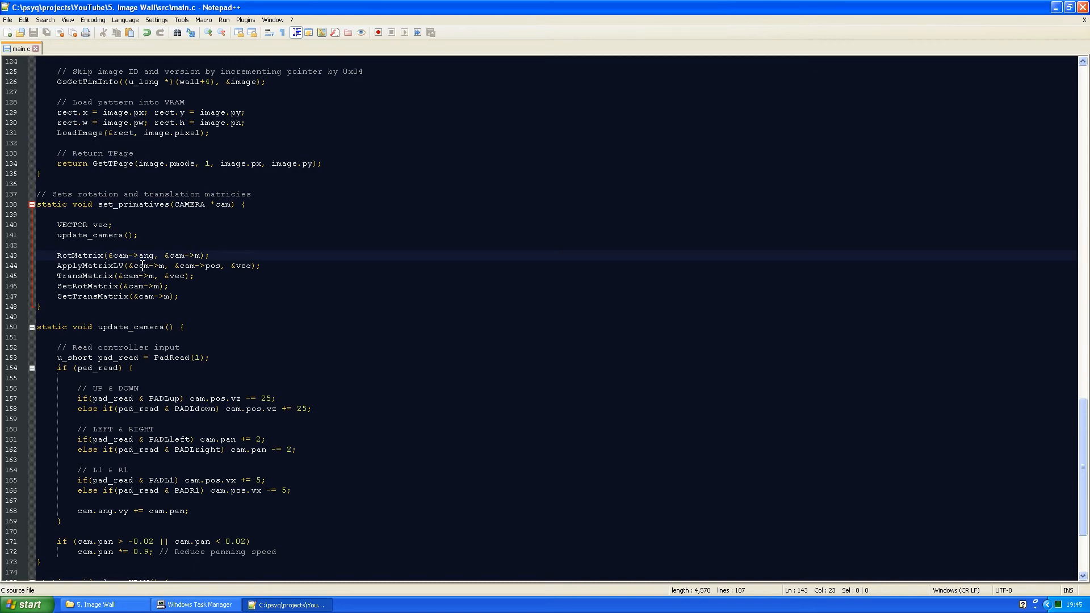
mouse_move(167, 266)
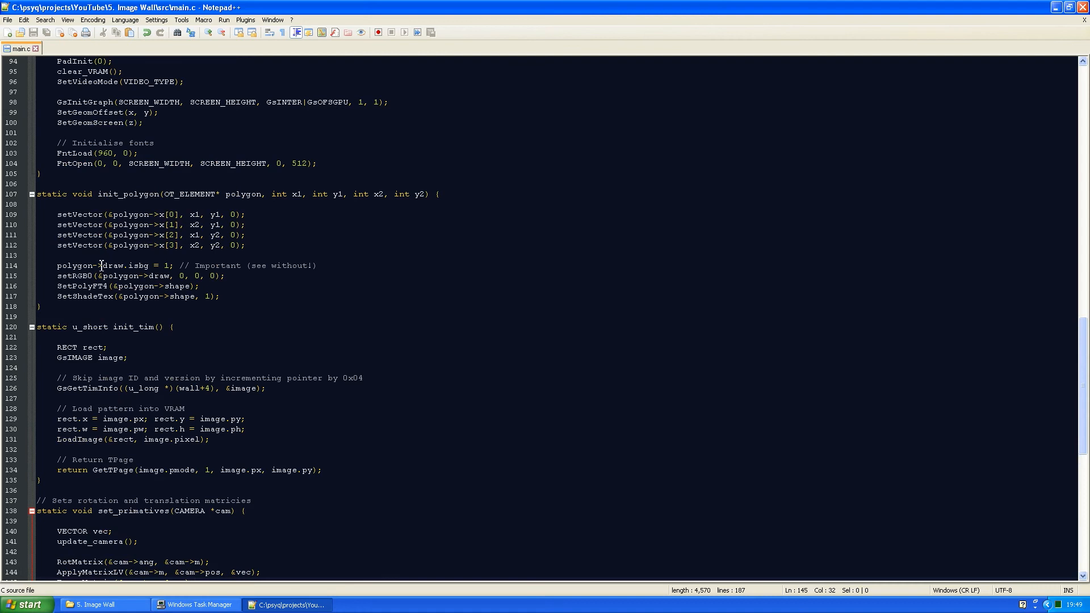
mouse_move(136, 265)
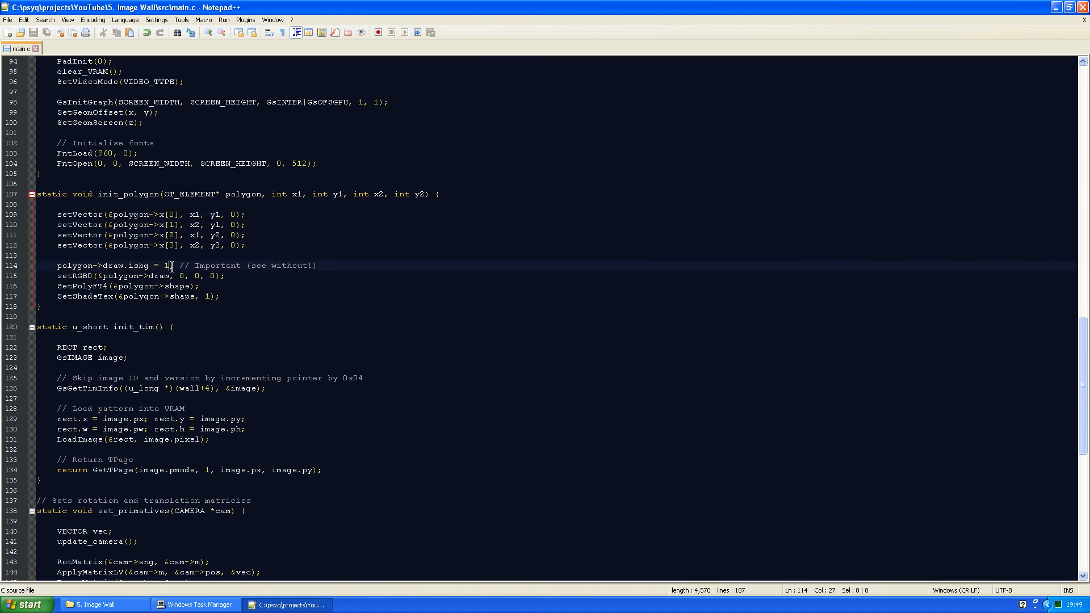
Step: Change polygon->draw.isbg from 1 to 0 in init_polygon
type("0")
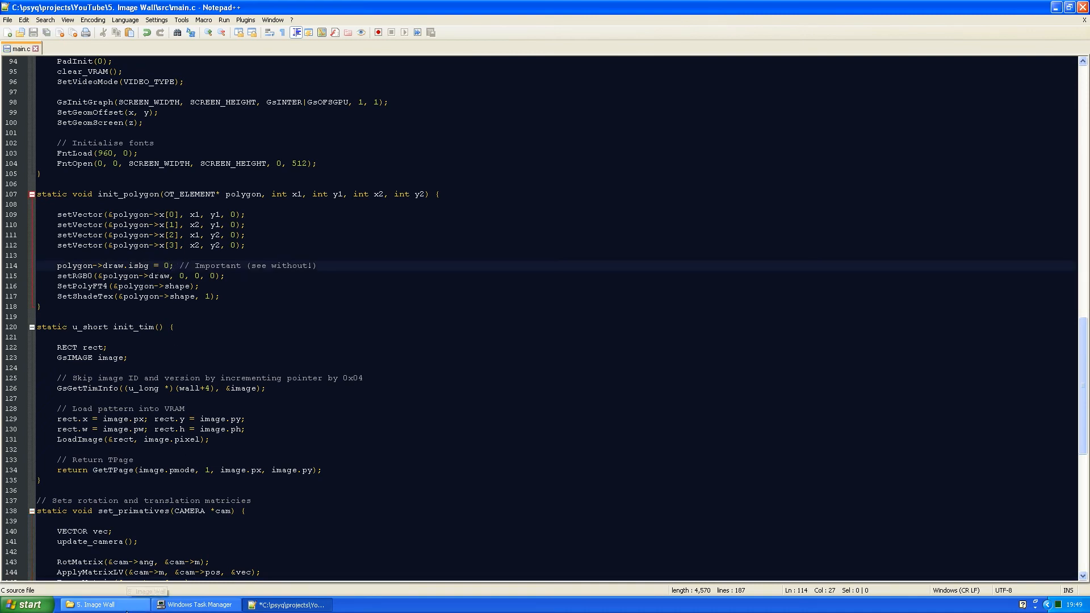